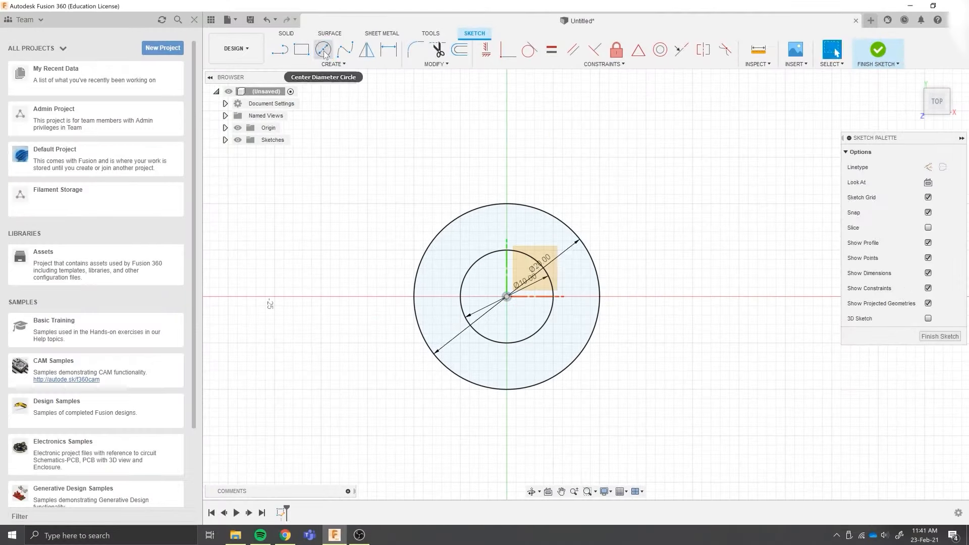
# - Extrude the concentric-circle sketch into a solid disc and start a 5 mm join extrusion of a ring
pyautogui.click(878, 49)
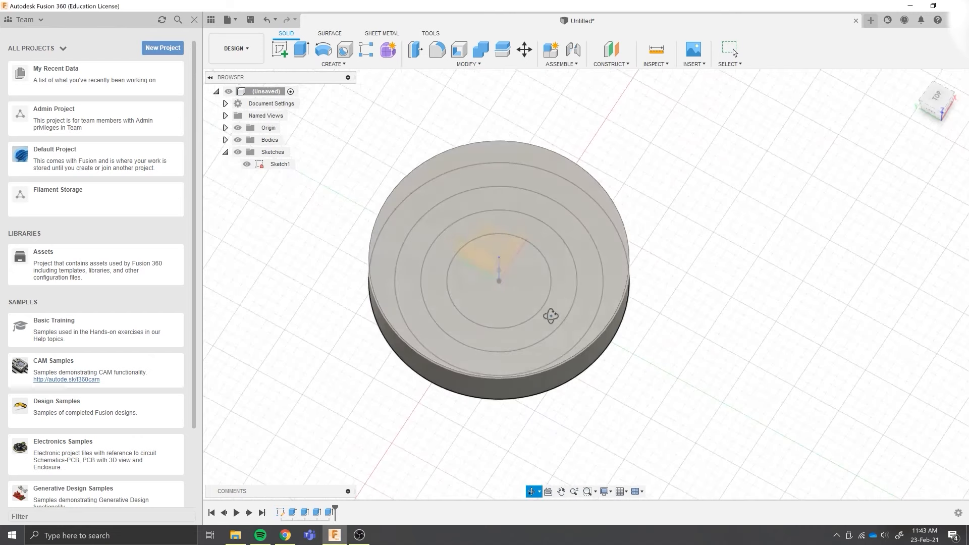
pyautogui.click(299, 50)
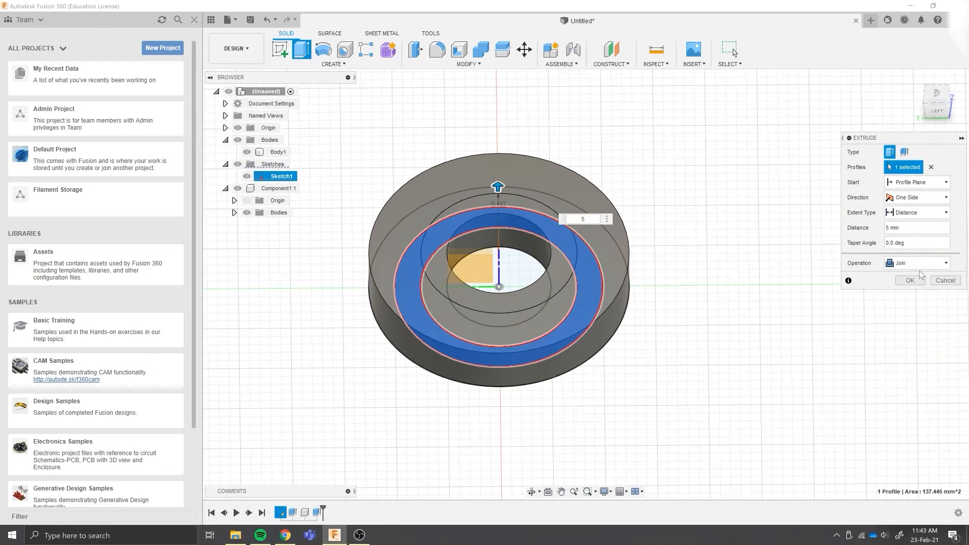